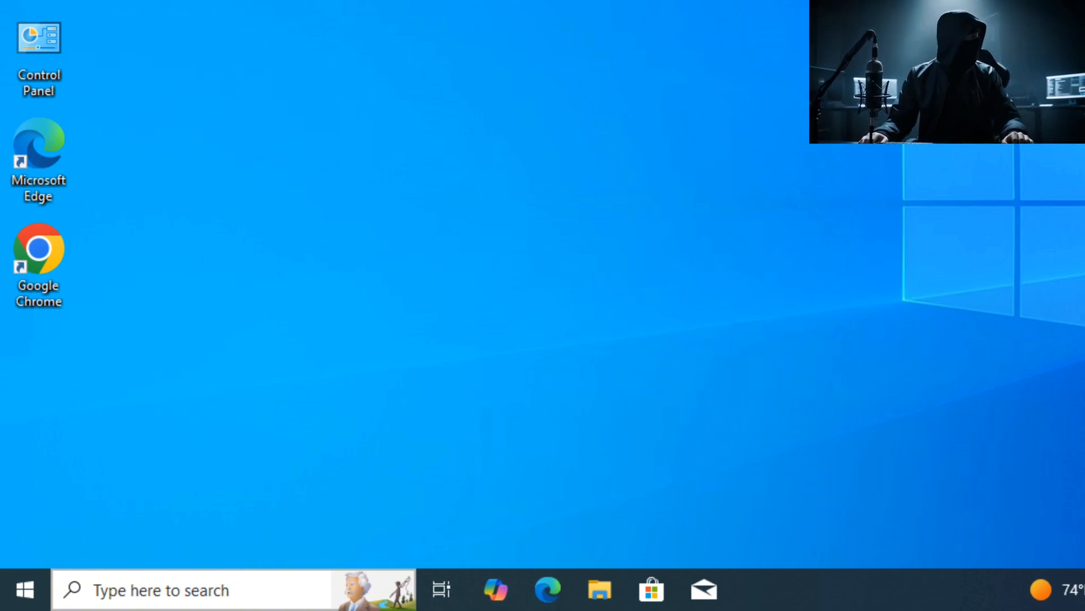
Open Windows Settings from the Start menu's Settings gear
{"action": "left_click", "coordinate": [26, 590]}
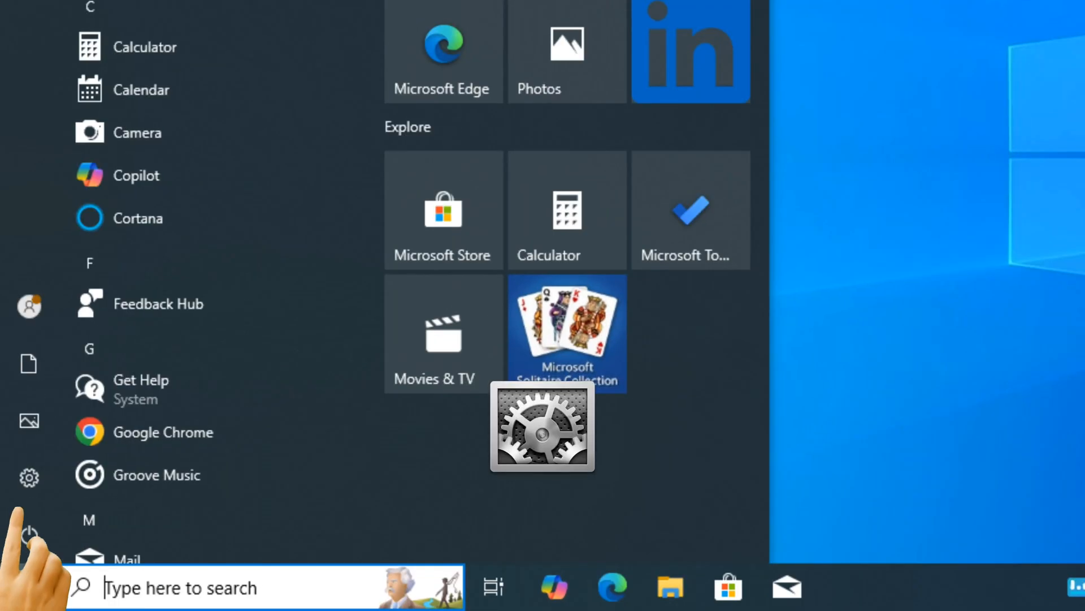
{"action": "left_click", "coordinate": [29, 478]}
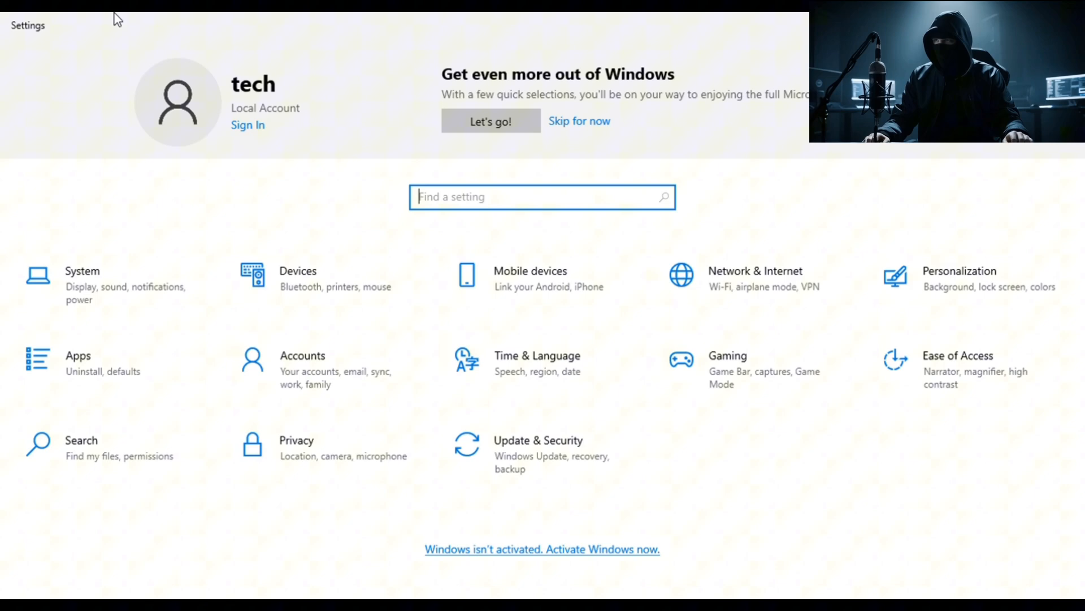
{"action": "mouse_move", "coordinate": [688, 340]}
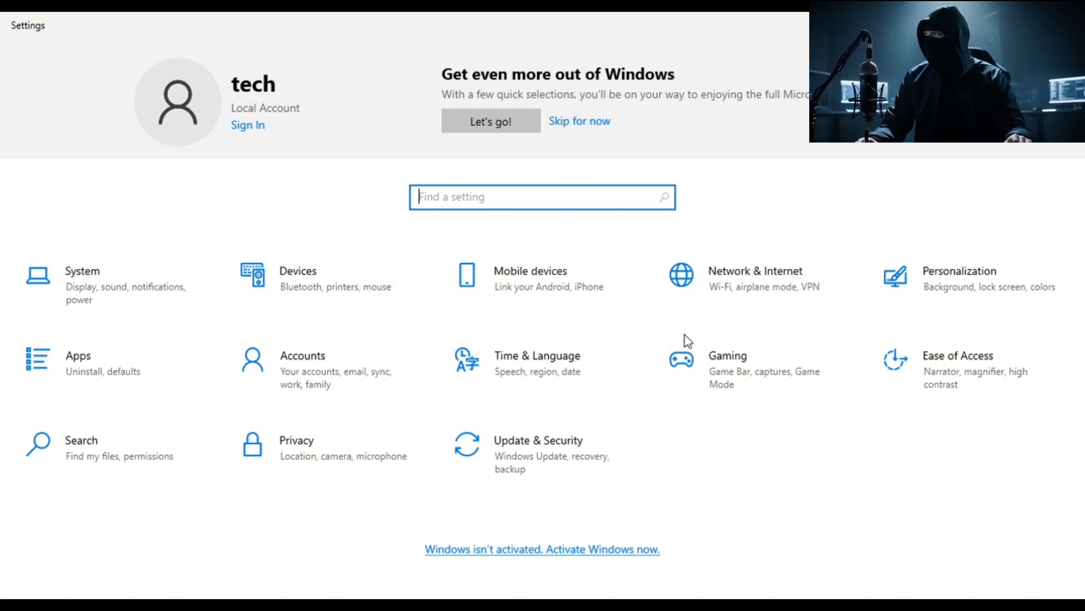
{"action": "mouse_move", "coordinate": [730, 368]}
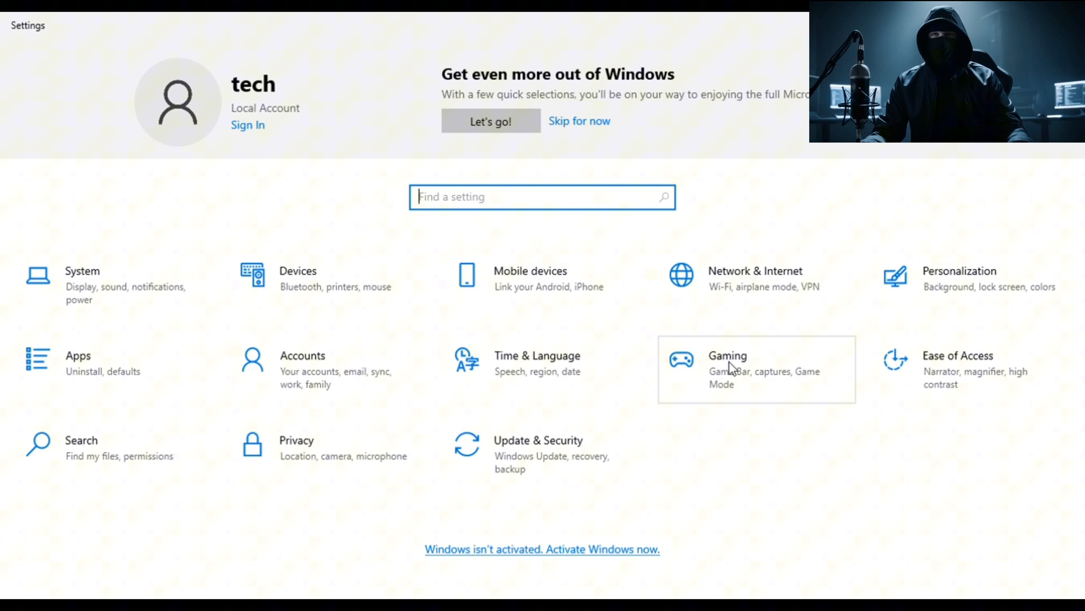
Go to the Gaming category to reach the Game Bar page
{"action": "left_click", "coordinate": [727, 355]}
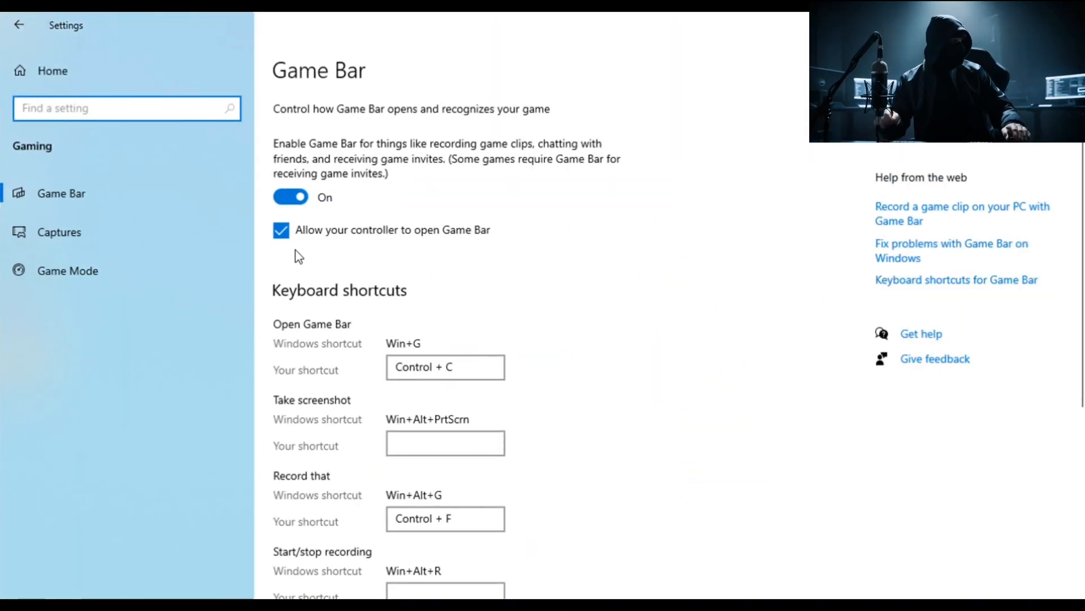
{"action": "mouse_move", "coordinate": [367, 159]}
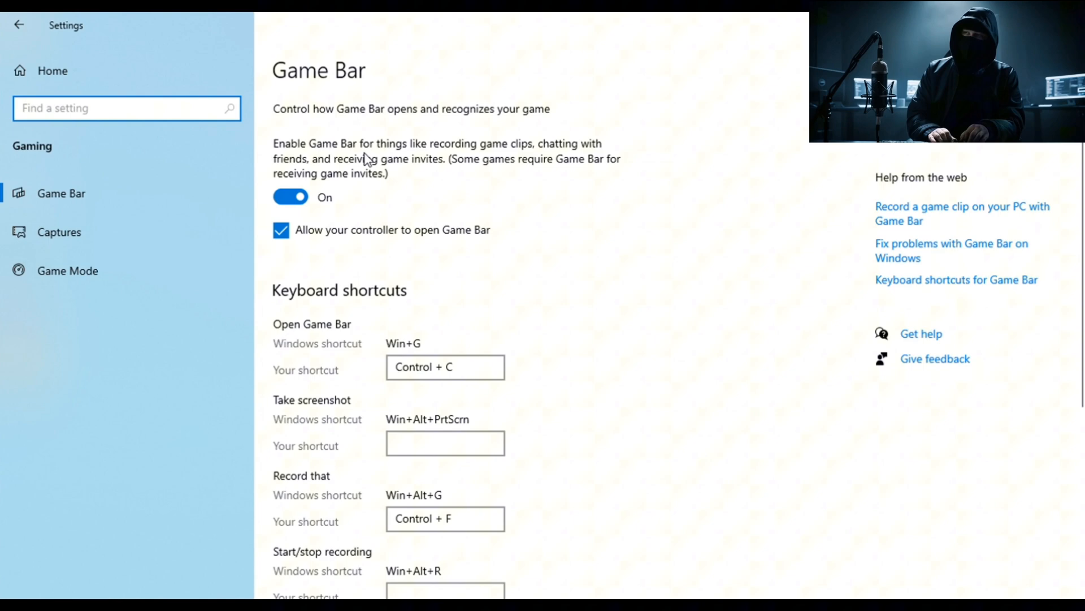
{"action": "mouse_move", "coordinate": [653, 154]}
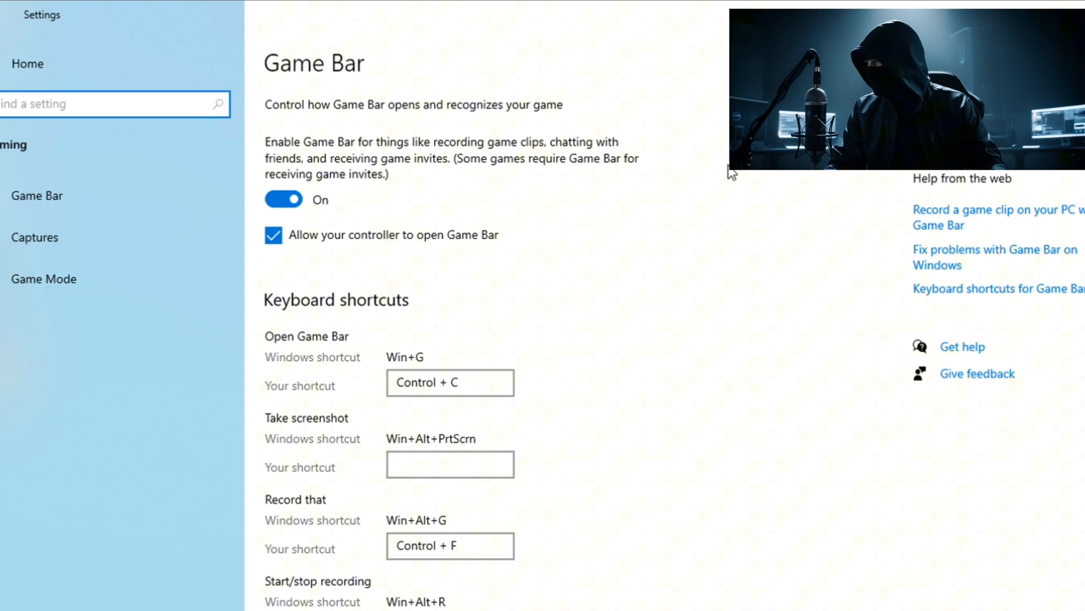
{"action": "mouse_move", "coordinate": [469, 419]}
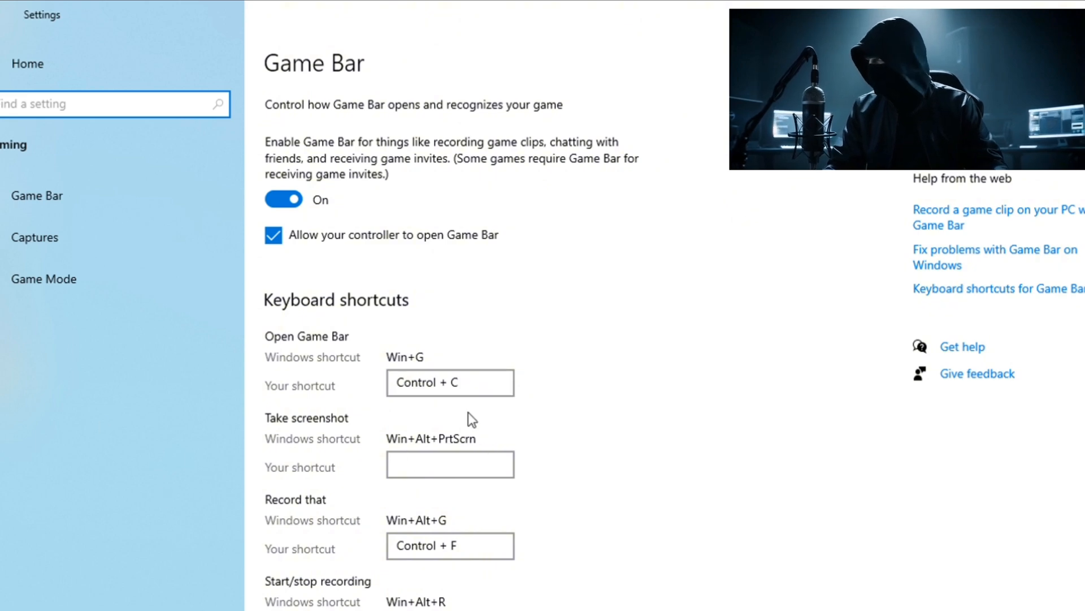
Assign Ctrl+C as the custom Open Game Bar shortcut, leaving Record that empty
{"action": "left_click", "coordinate": [450, 382]}
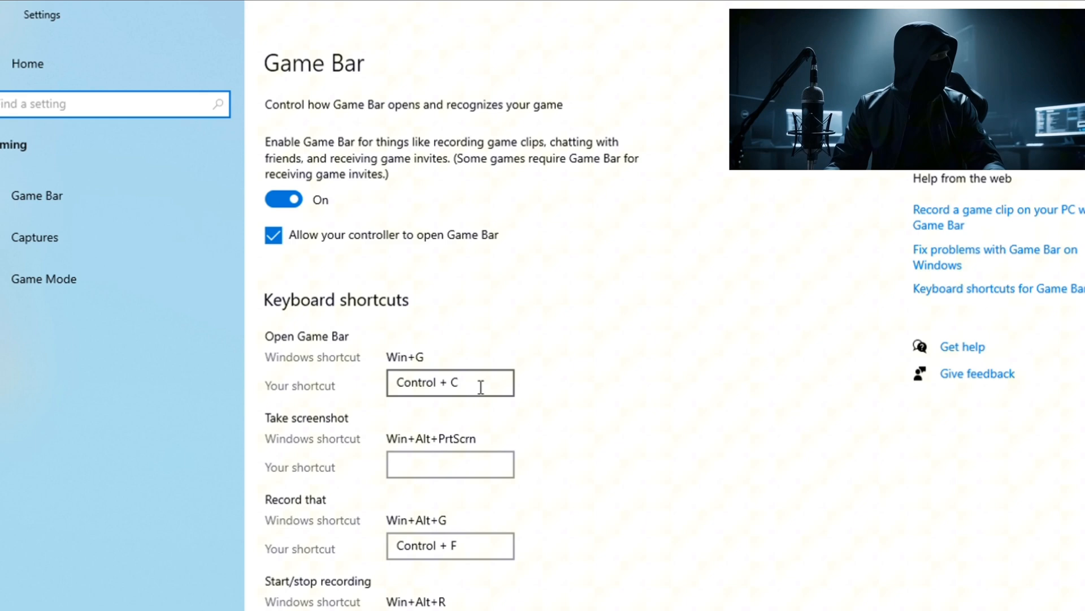
{"action": "mouse_move", "coordinate": [487, 372]}
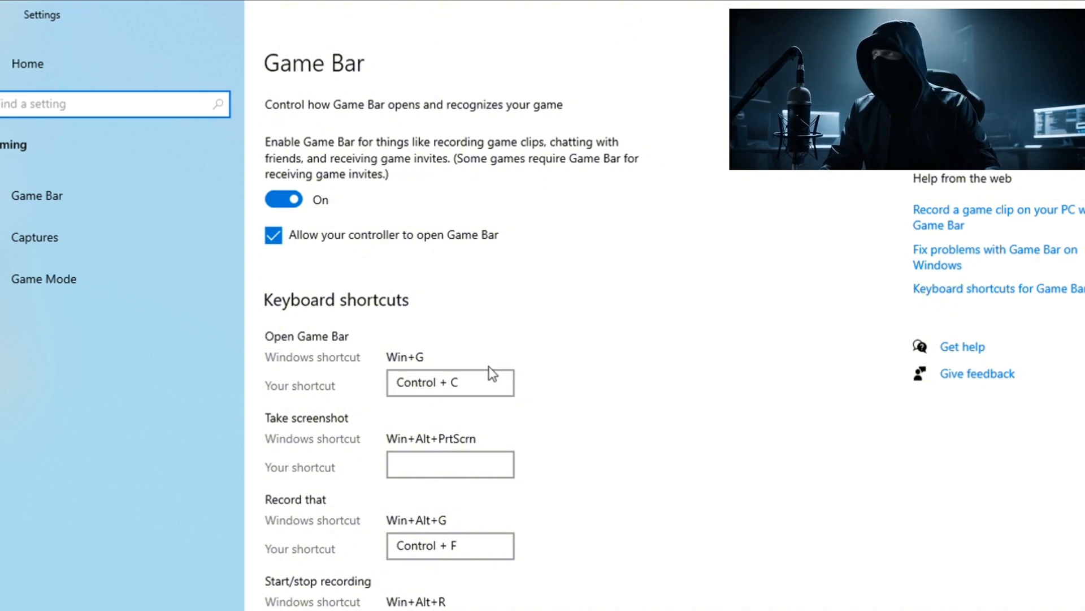
{"action": "scroll", "scroll_direction": "down", "scroll_amount": 3}
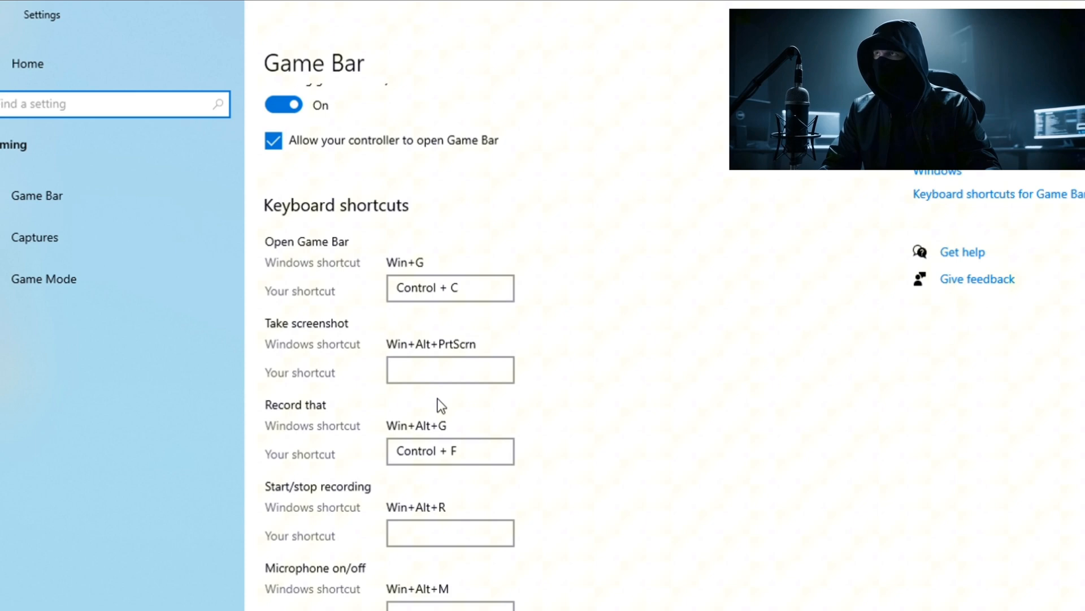
{"action": "mouse_move", "coordinate": [441, 319]}
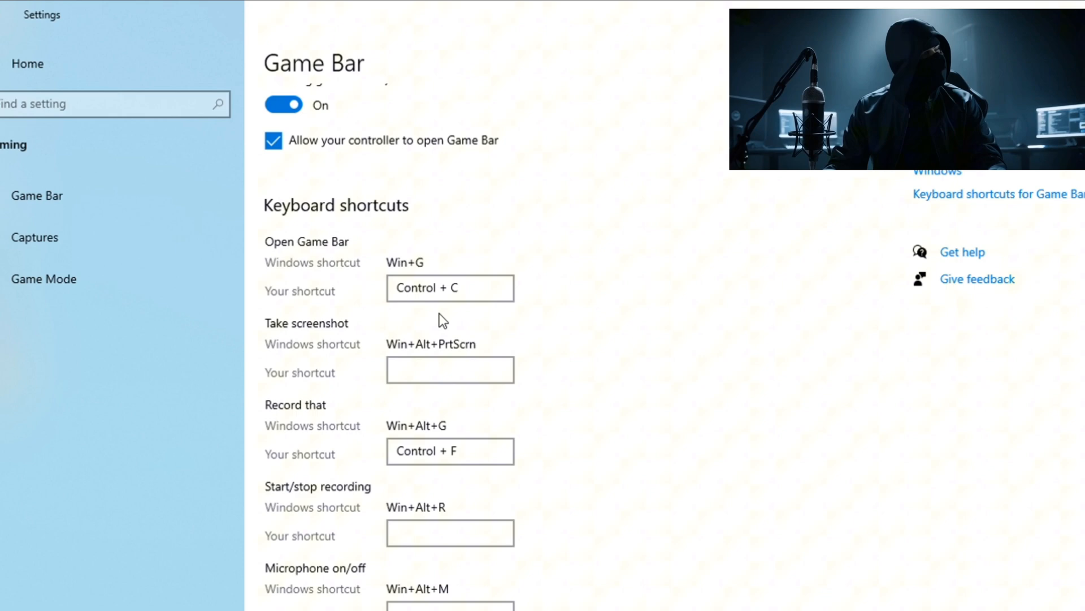
{"action": "key", "text": "Win+G"}
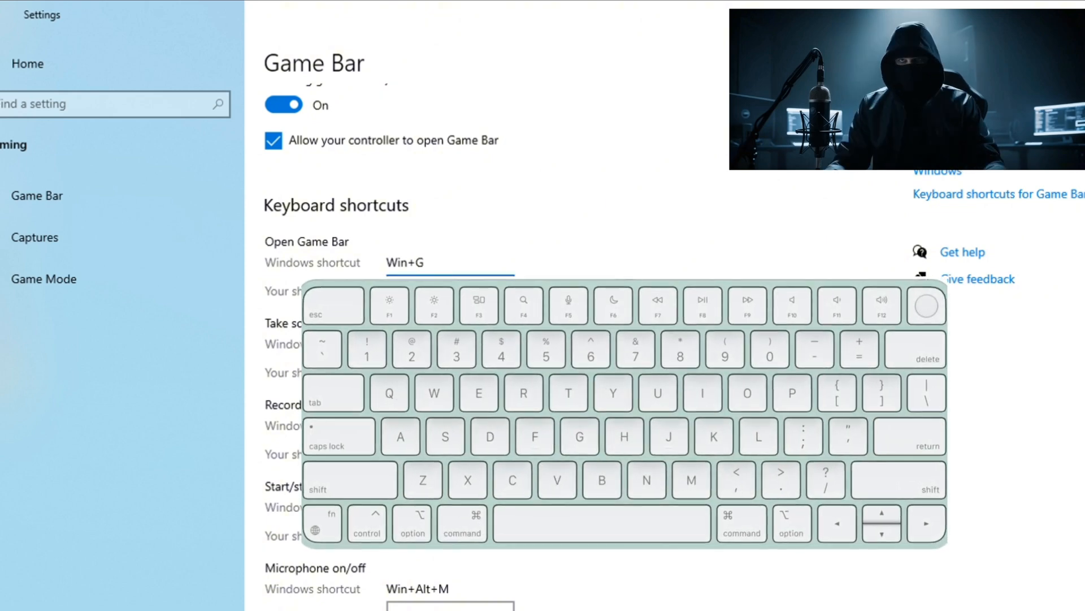
{"action": "key", "text": "ctrl+c"}
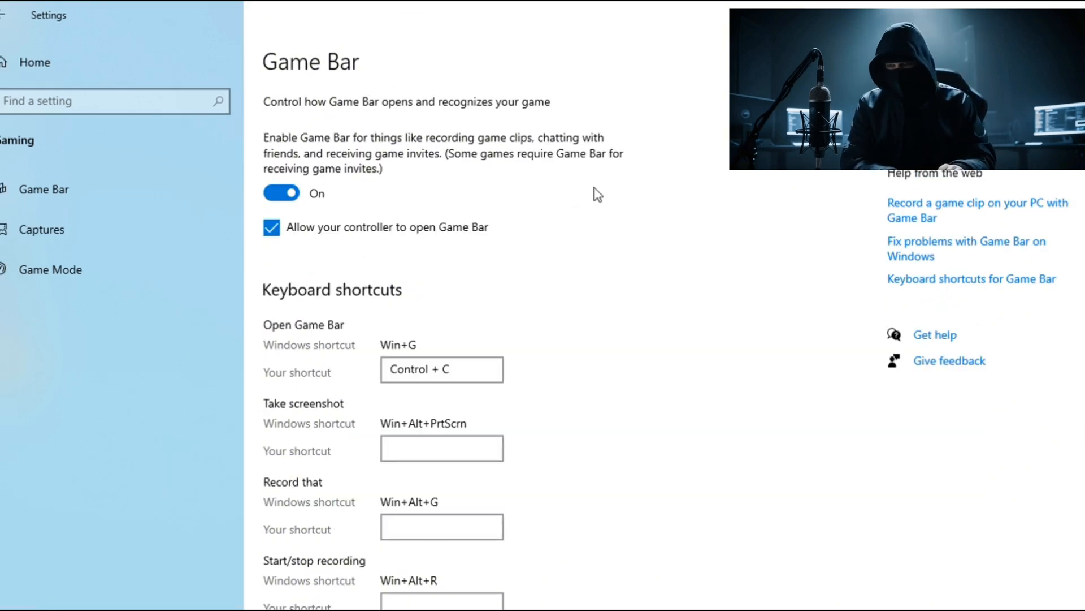
{"action": "mouse_move", "coordinate": [465, 183]}
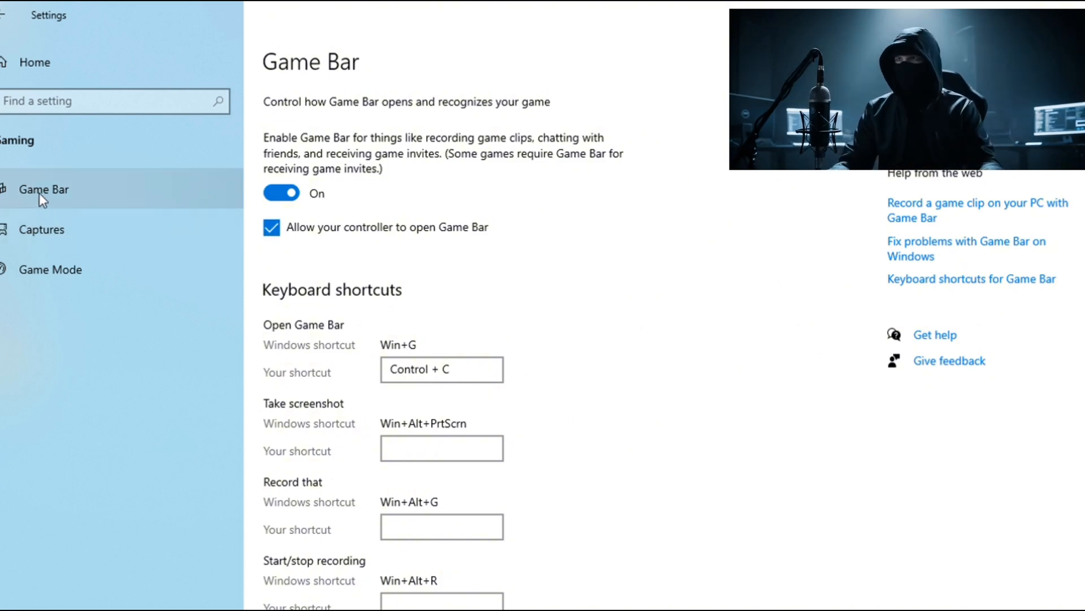
{"action": "mouse_move", "coordinate": [40, 235]}
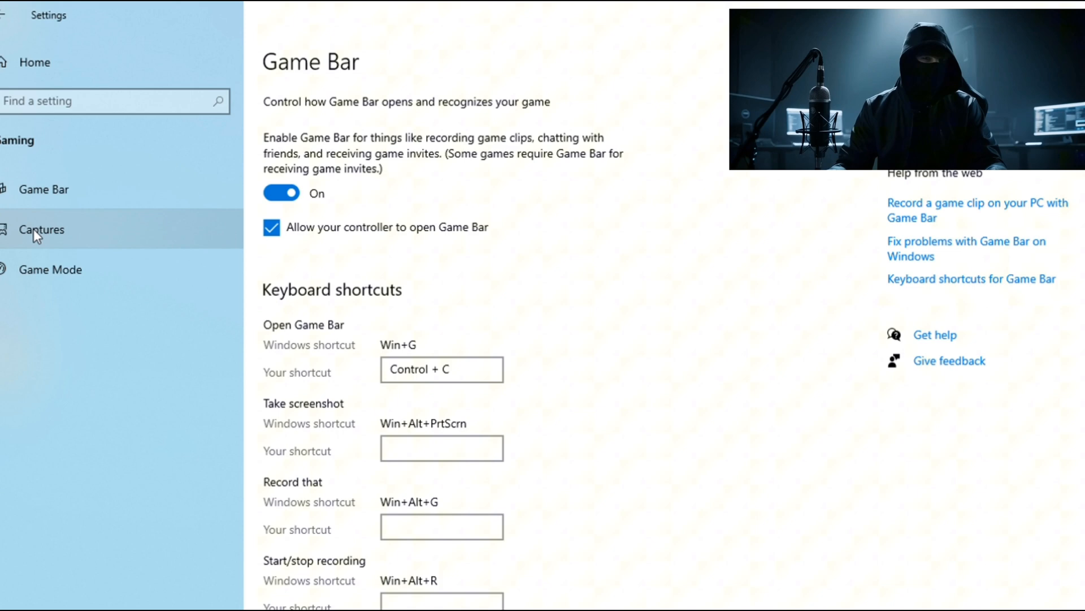
Open the Captures page and review the background recording options
{"action": "left_click", "coordinate": [41, 229]}
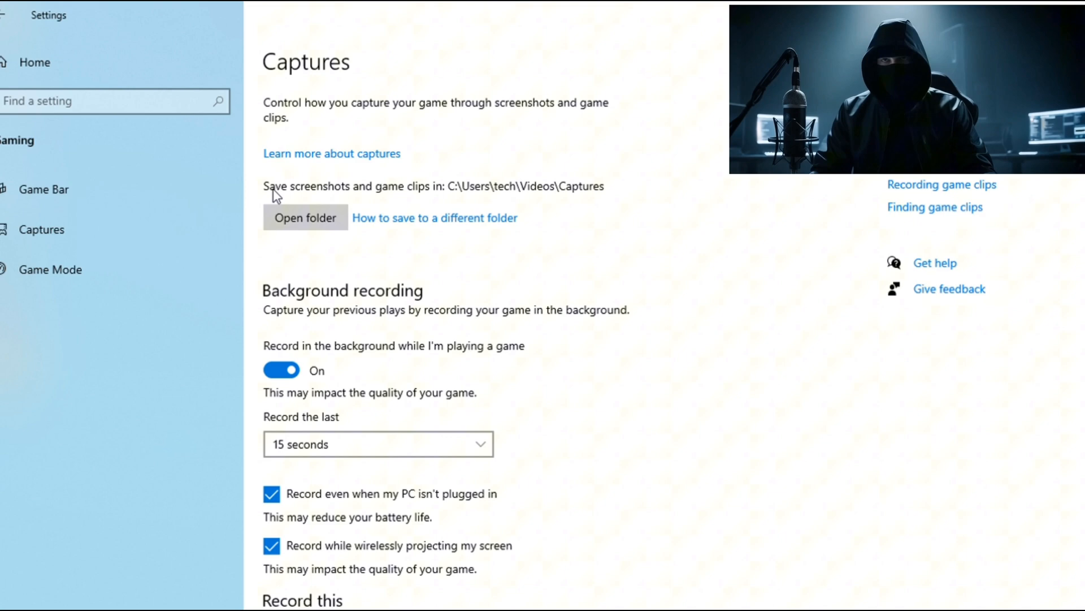
{"action": "mouse_move", "coordinate": [329, 239]}
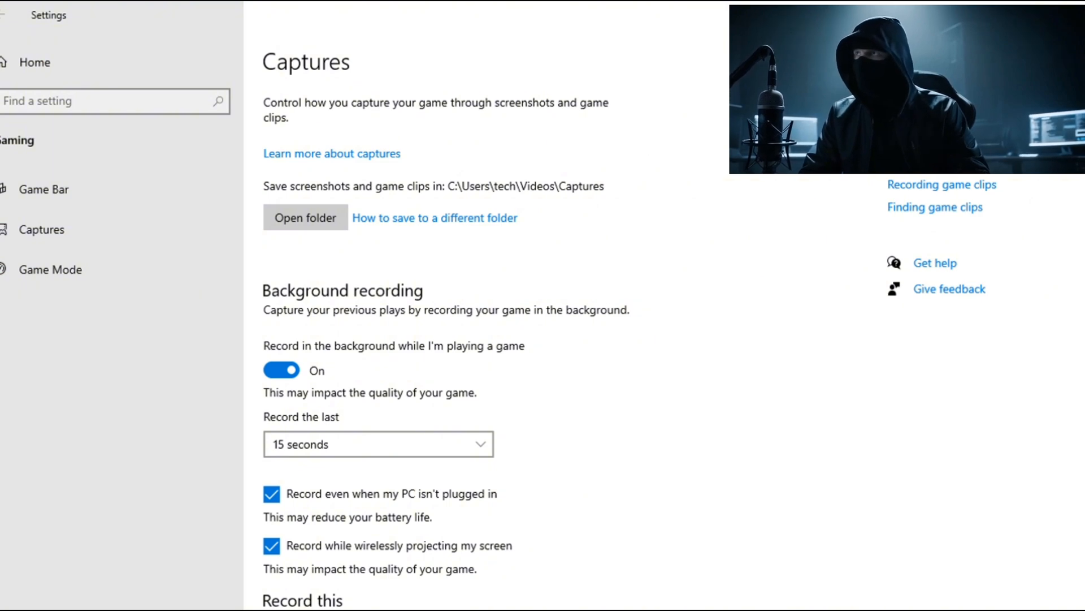
{"action": "scroll", "scroll_direction": "down", "scroll_amount": 3}
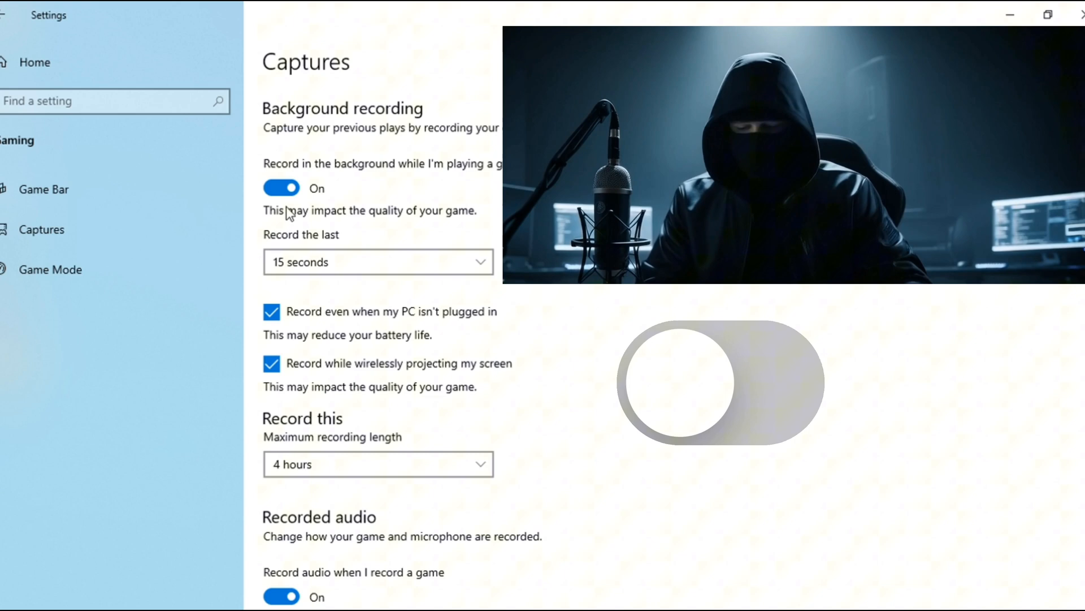
{"action": "left_click", "coordinate": [720, 381]}
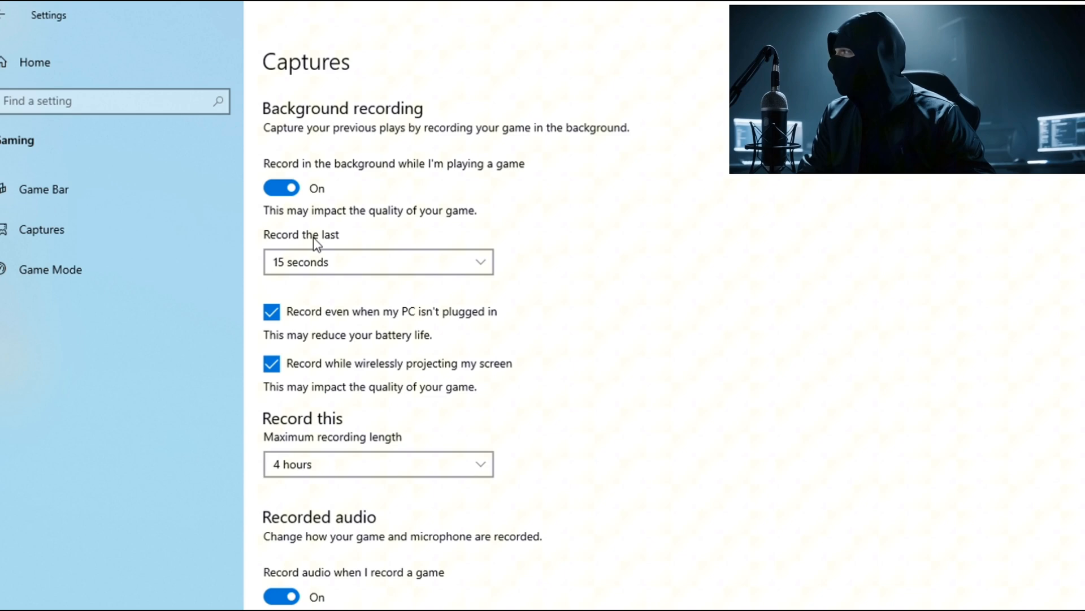
{"action": "scroll", "scroll_direction": "down", "scroll_amount": 3}
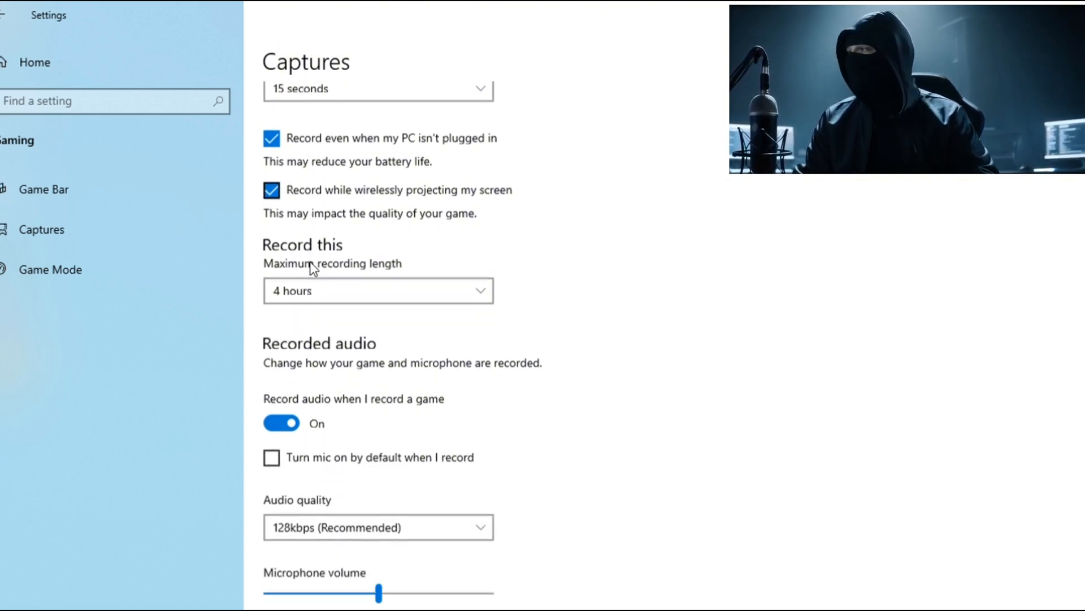
Set Maximum recording length to 2 hours
{"action": "left_click", "coordinate": [378, 290]}
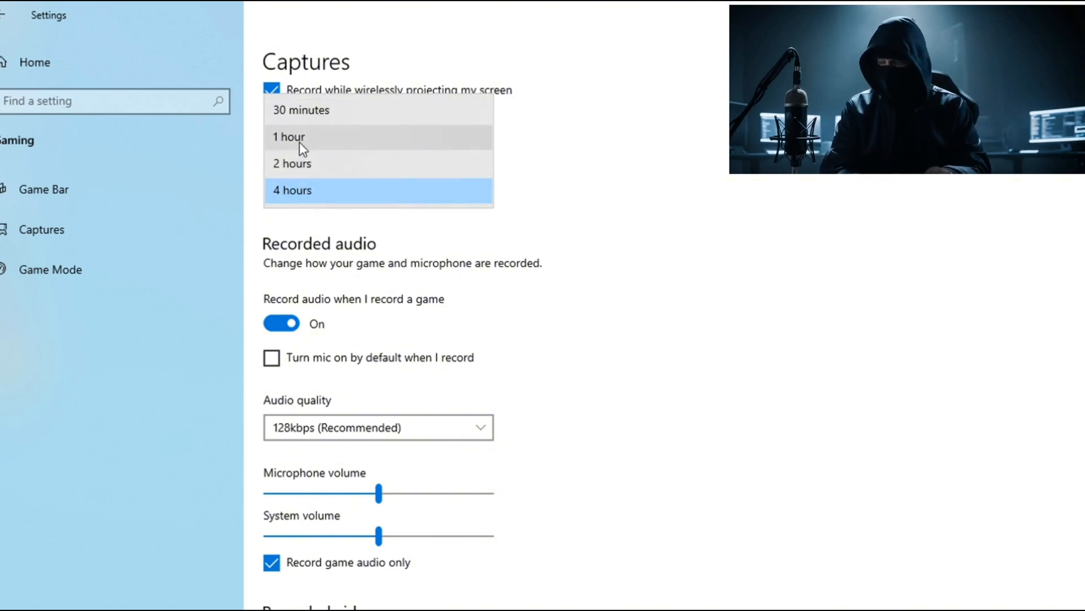
{"action": "mouse_move", "coordinate": [304, 167]}
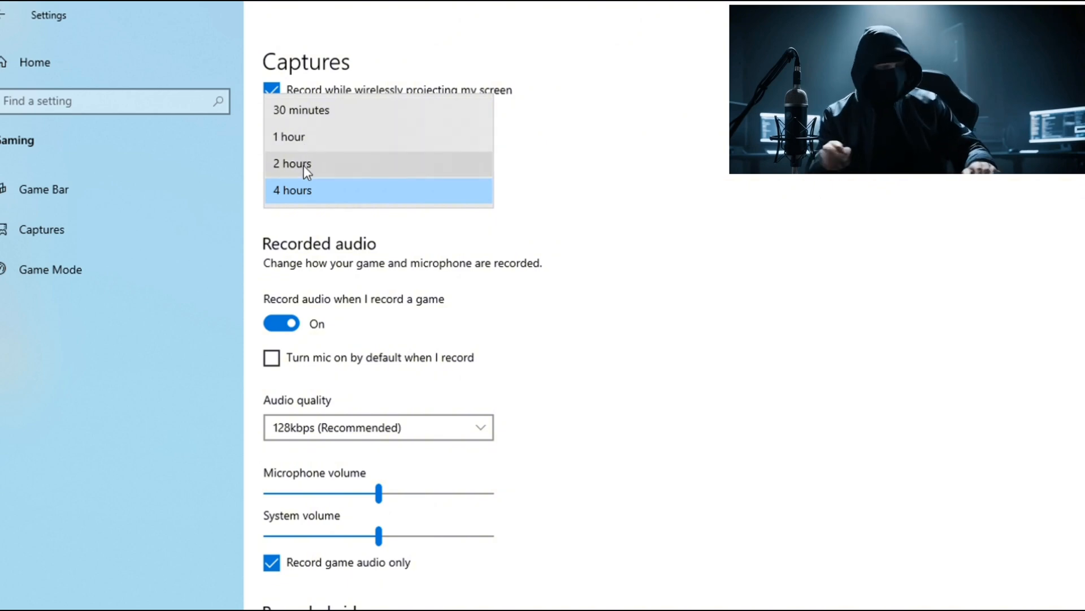
{"action": "left_click", "coordinate": [290, 163]}
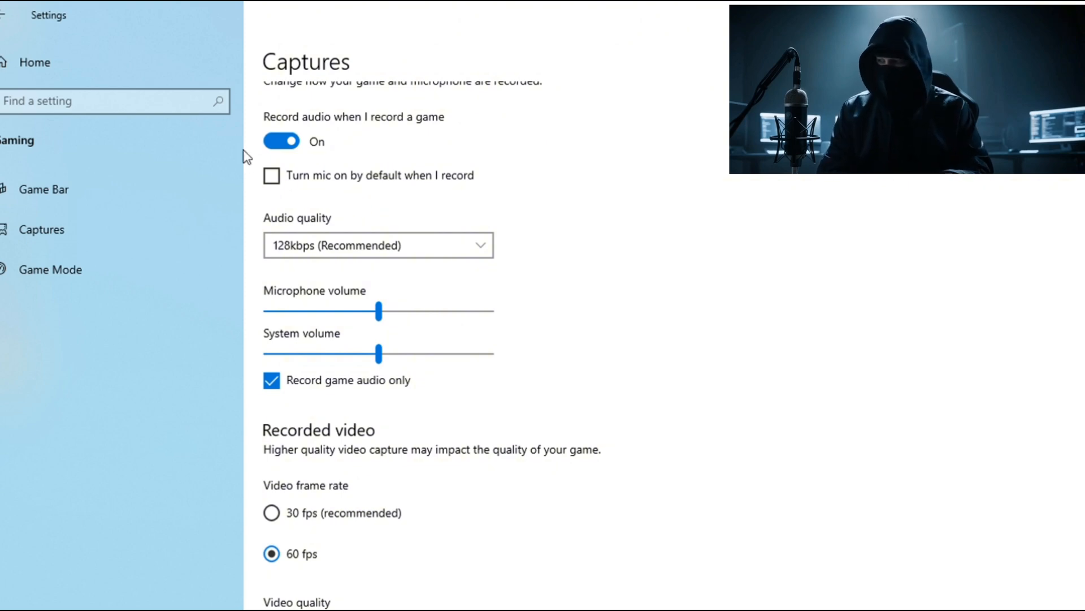
{"action": "mouse_move", "coordinate": [322, 124]}
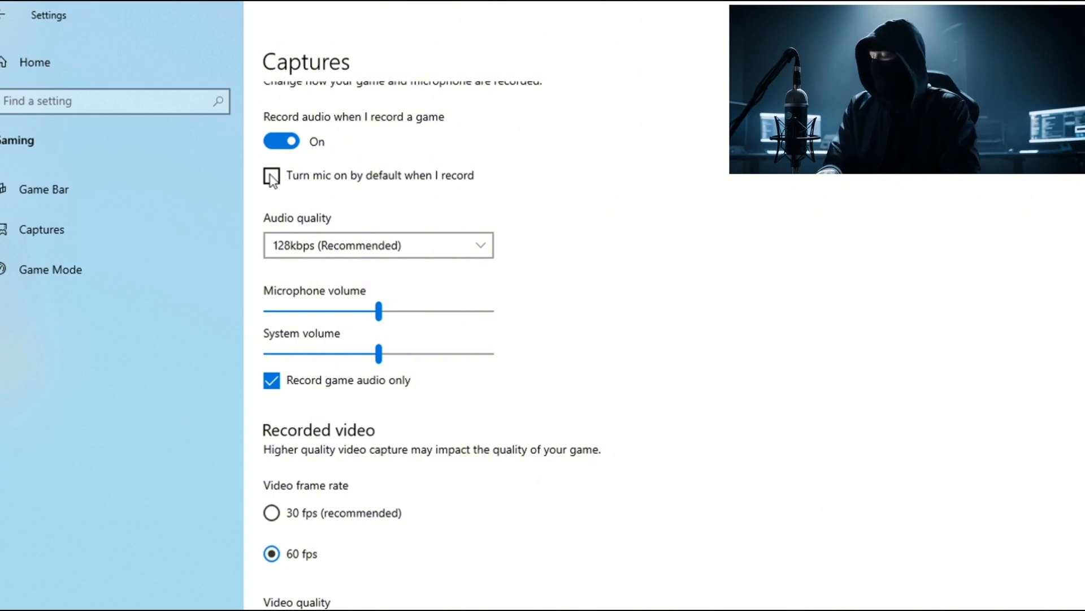
Tick 'Turn mic on by default when I record' under Recorded audio
{"action": "left_click", "coordinate": [271, 175]}
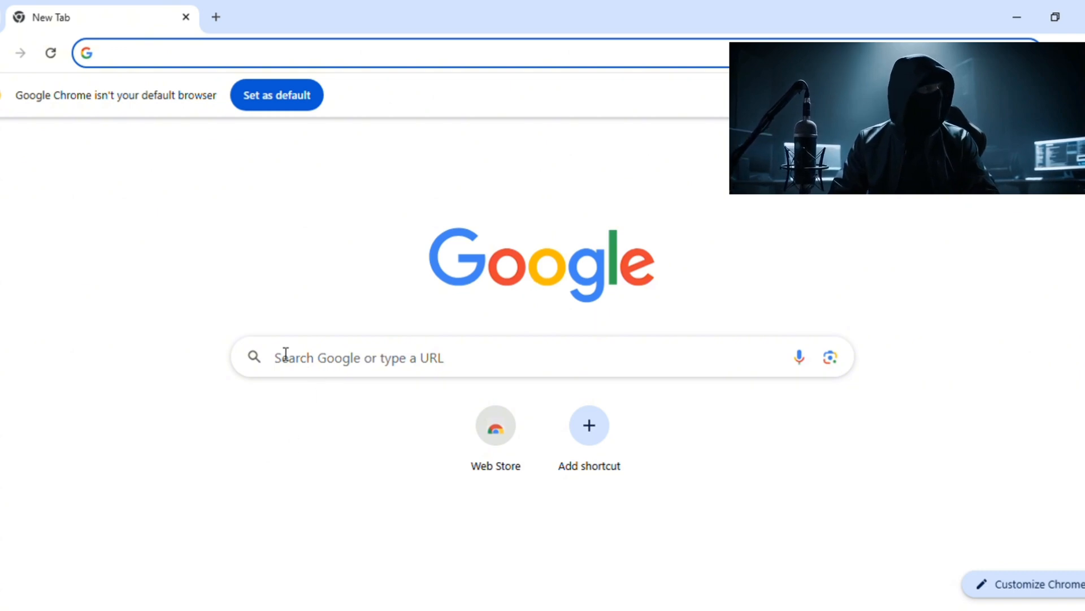
{"action": "mouse_move", "coordinate": [232, 542]}
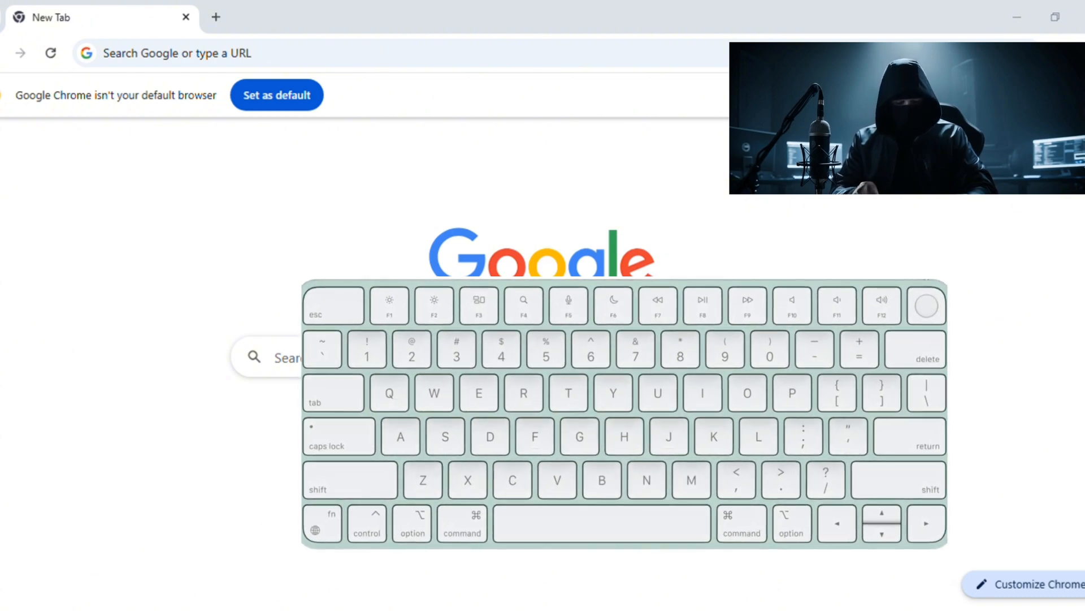
Press Ctrl+C over the Chrome new tab to summon Game Bar
{"action": "key", "text": "ctrl+c"}
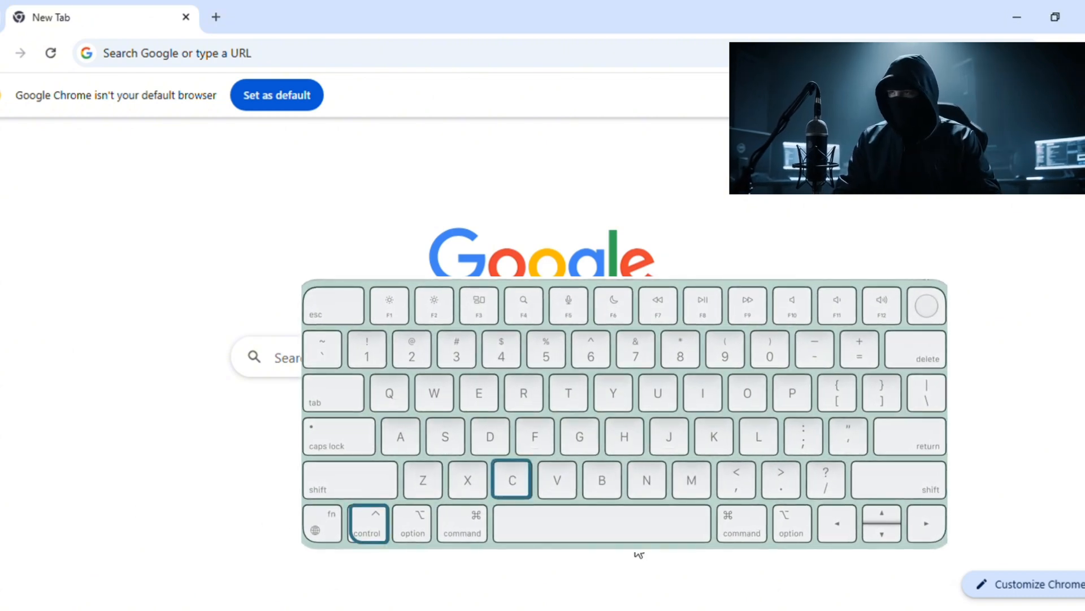
Bring up Game Bar and start recording the Chrome window from the Capture widget
{"action": "key", "text": "Win+G"}
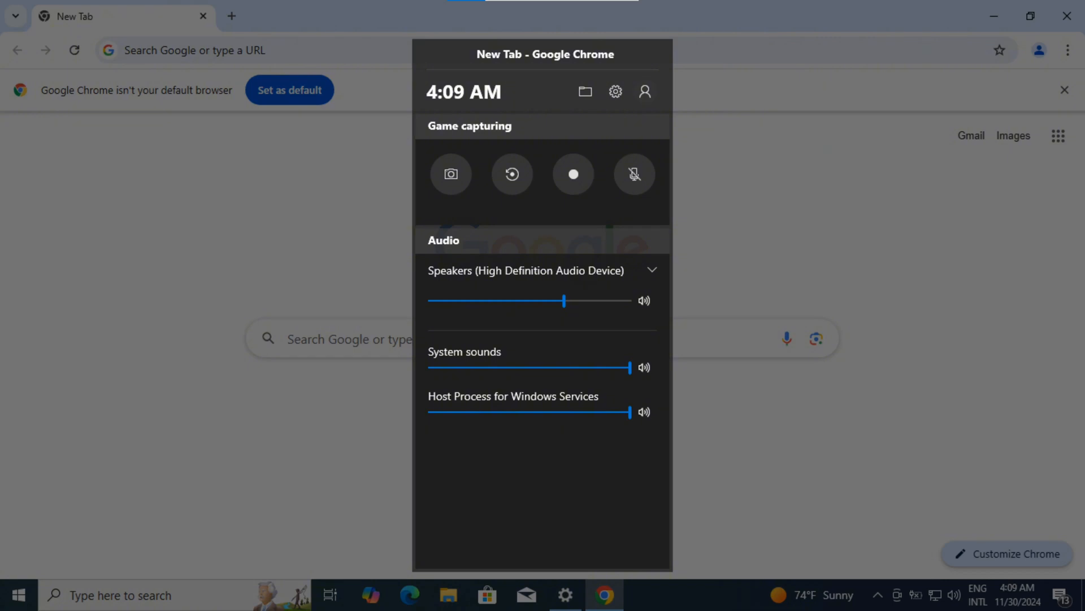
{"action": "left_click", "coordinate": [572, 174]}
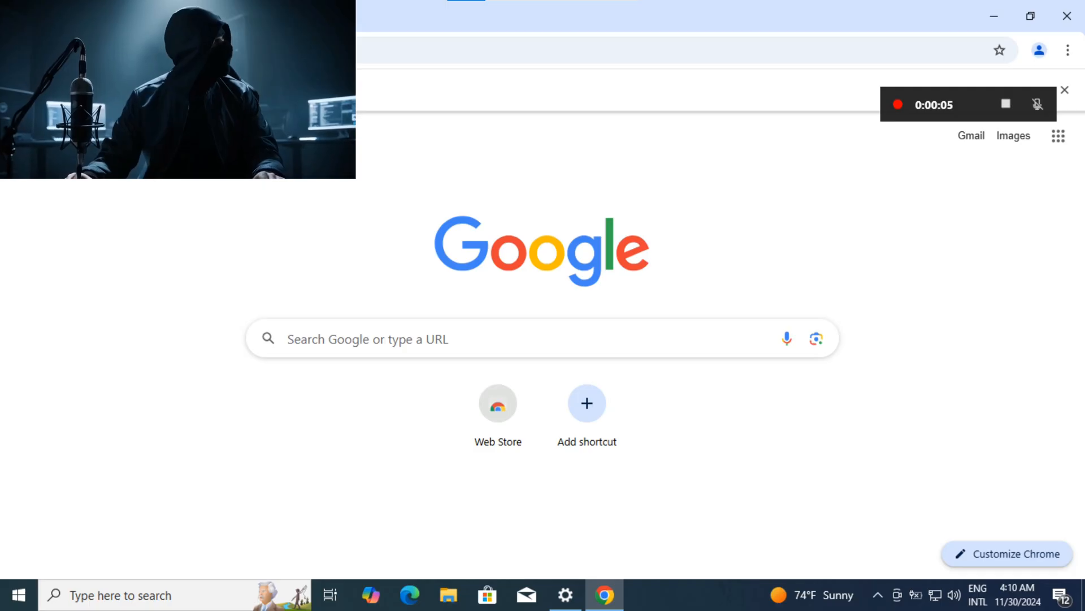